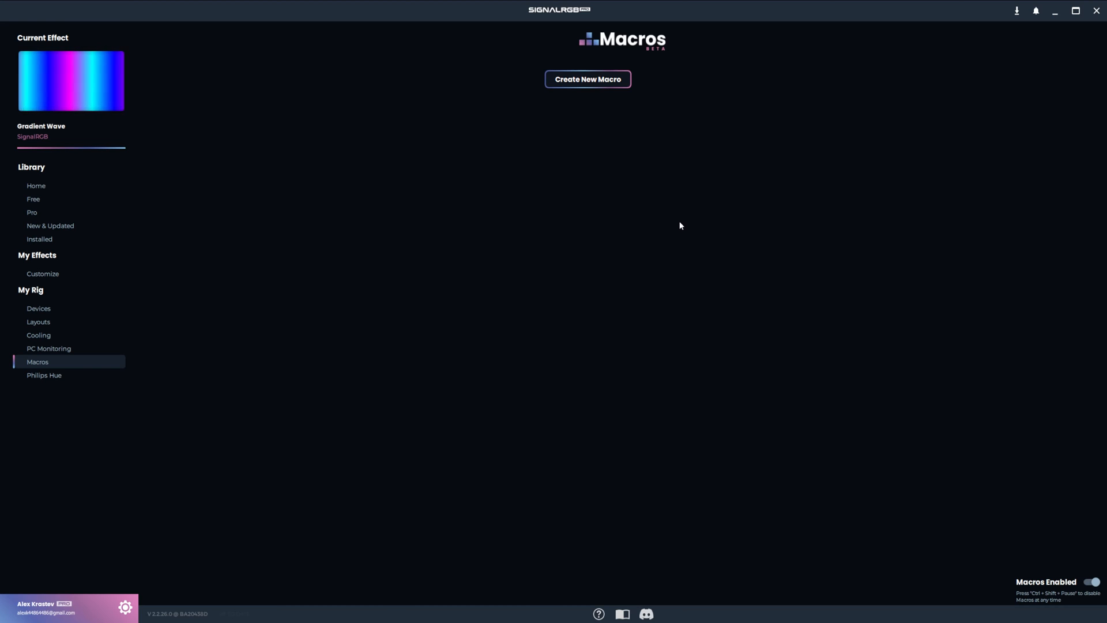
mouse_move(694, 300)
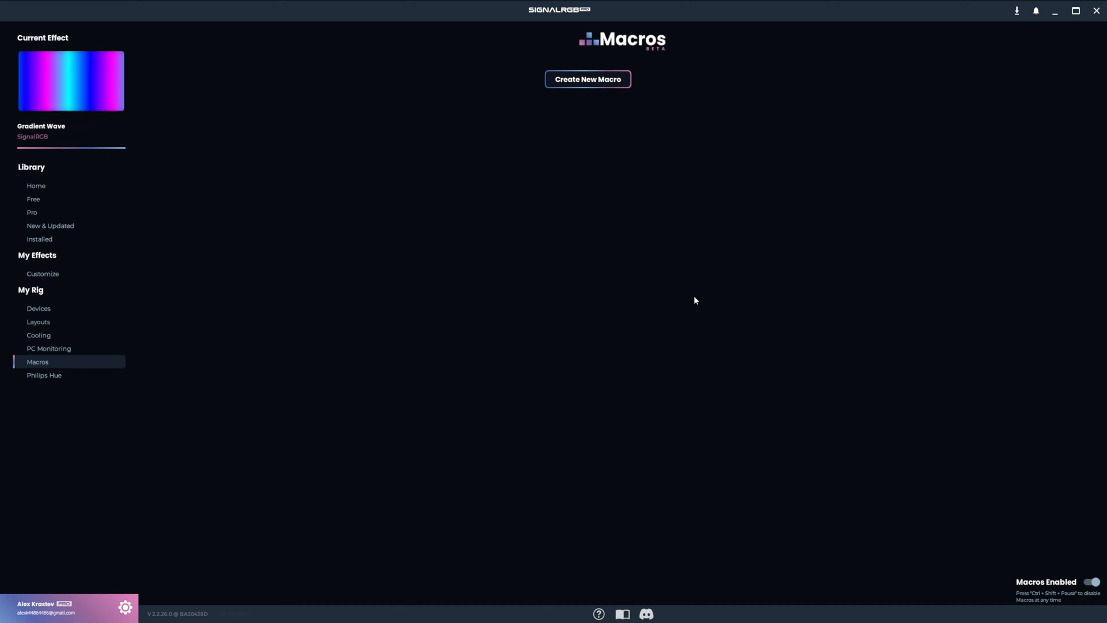
mouse_move(682, 298)
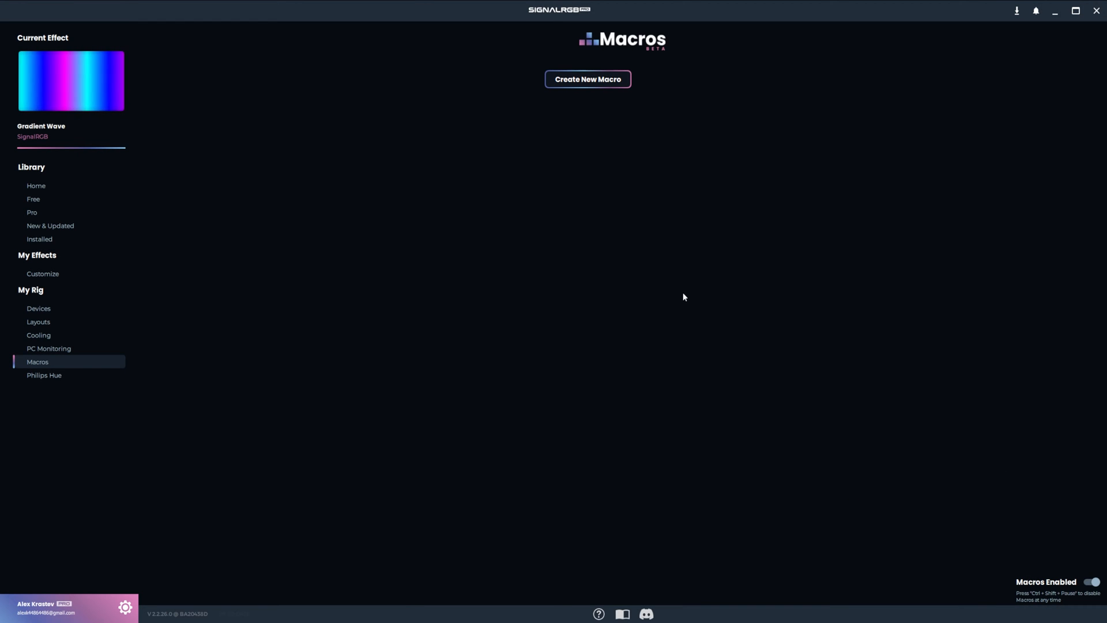
mouse_move(685, 278)
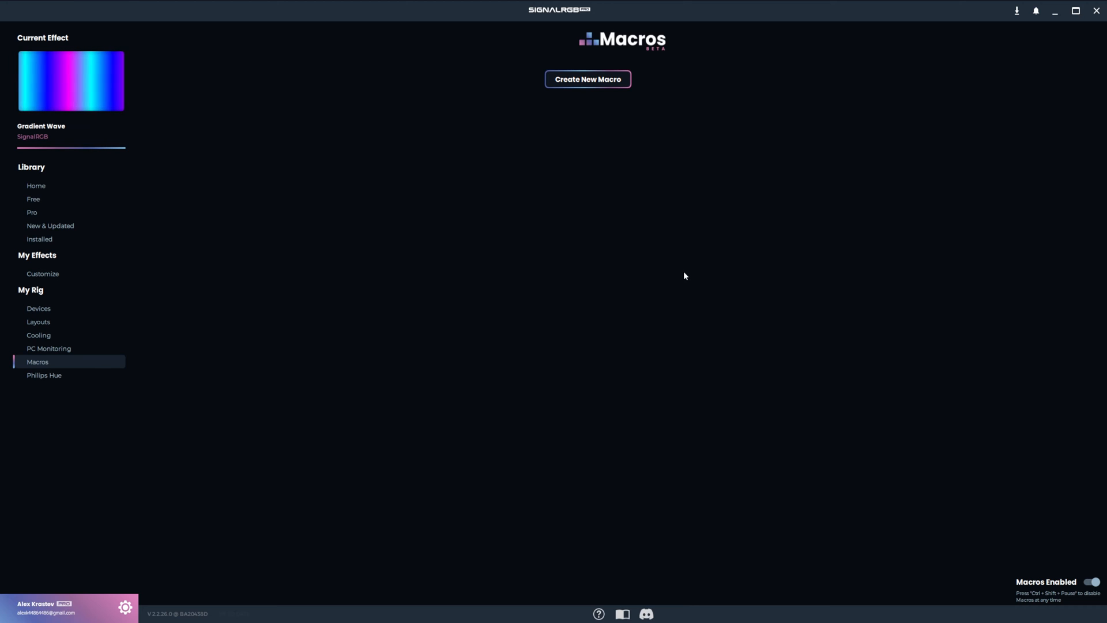
Create a new macro, 'My Macro 1', ready to receive a Key Pressed trigger
left_click(587, 78)
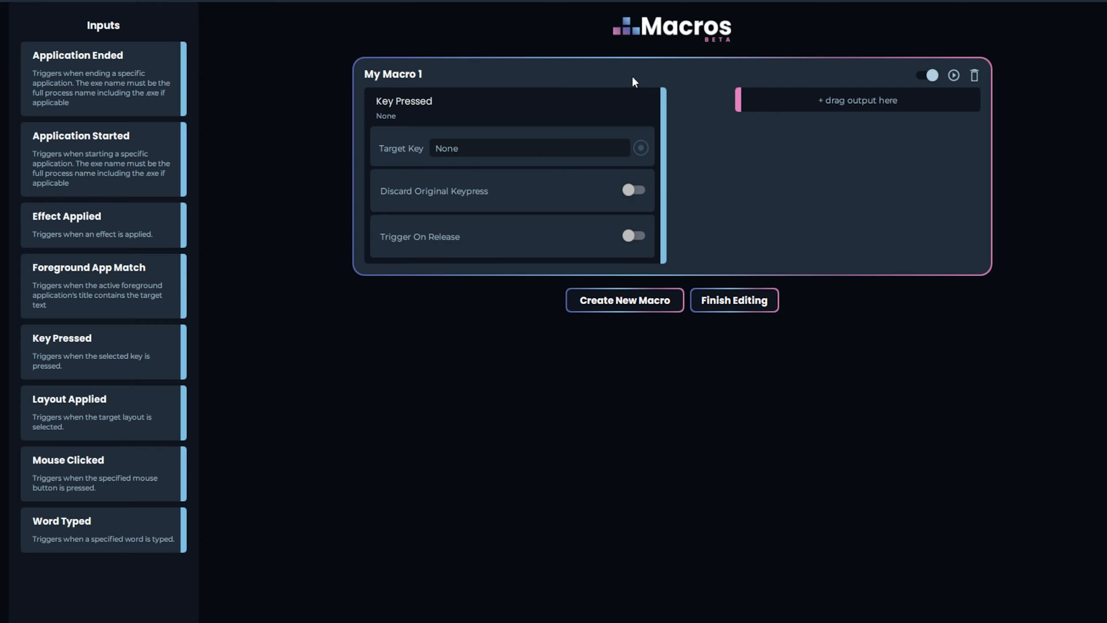
mouse_move(646, 152)
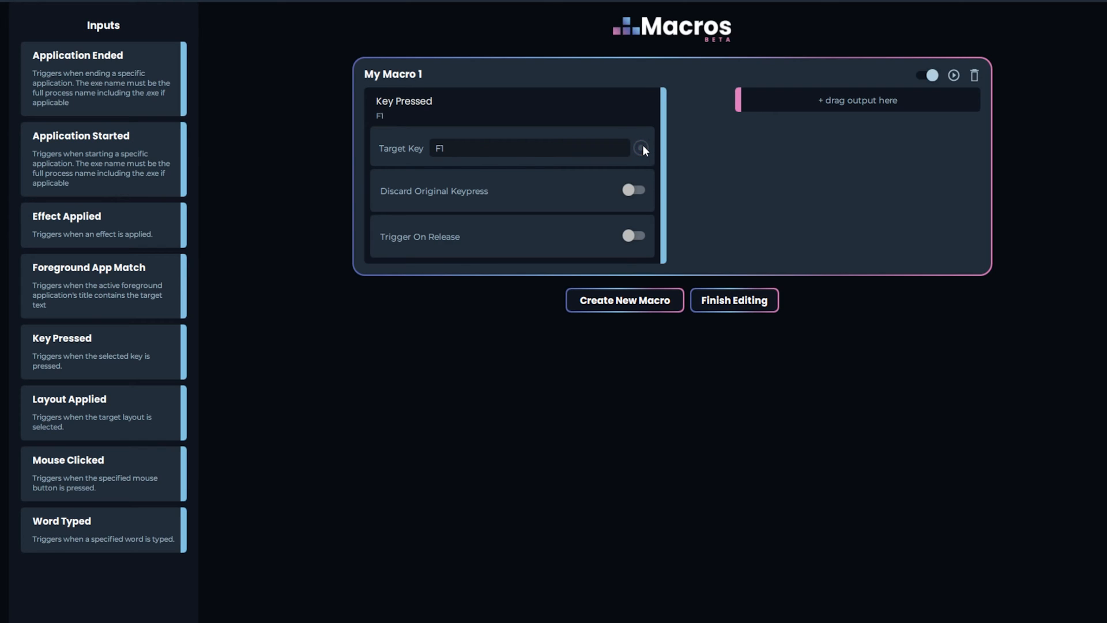
Turn on Discard Original Keypress, add a Press Key output sending A, and add Open Discord as a second output
left_click(635, 191)
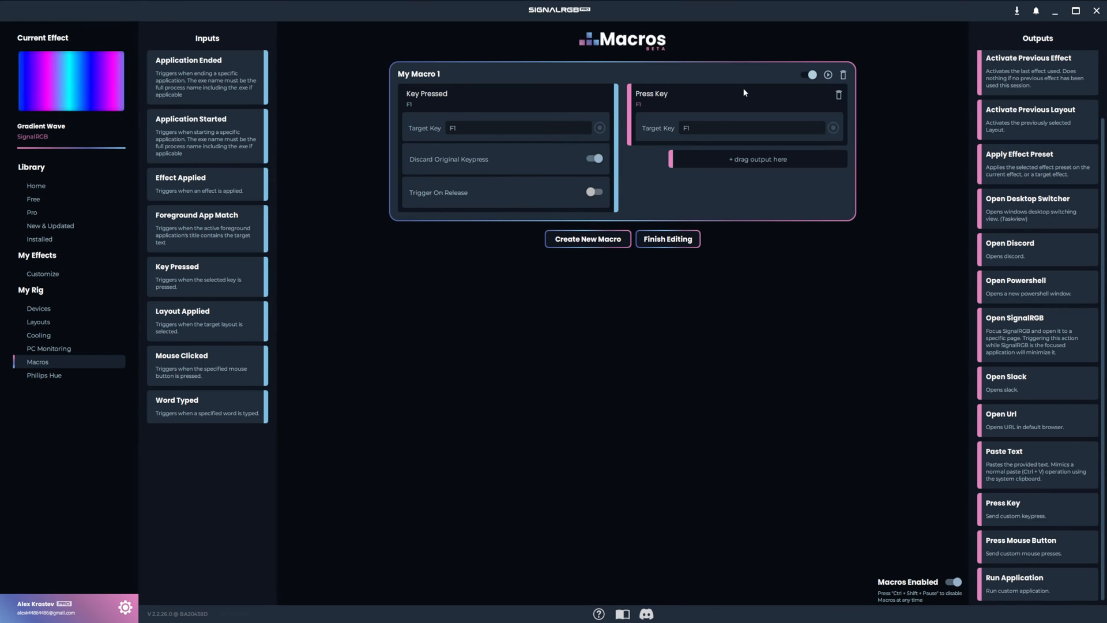
left_click(752, 128)
type("A")
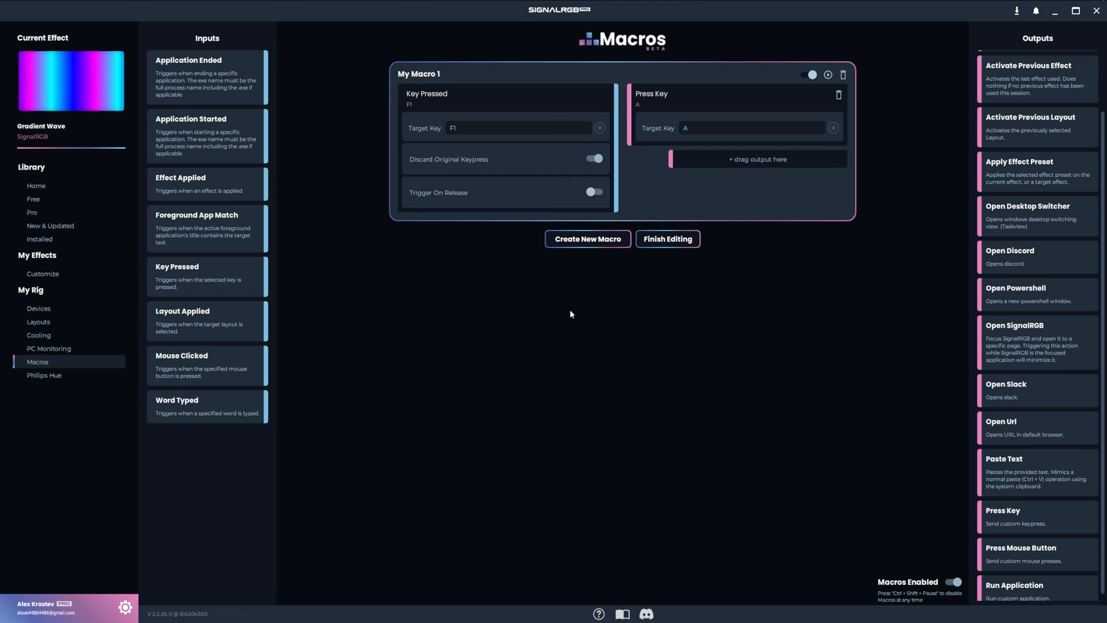
mouse_move(576, 313)
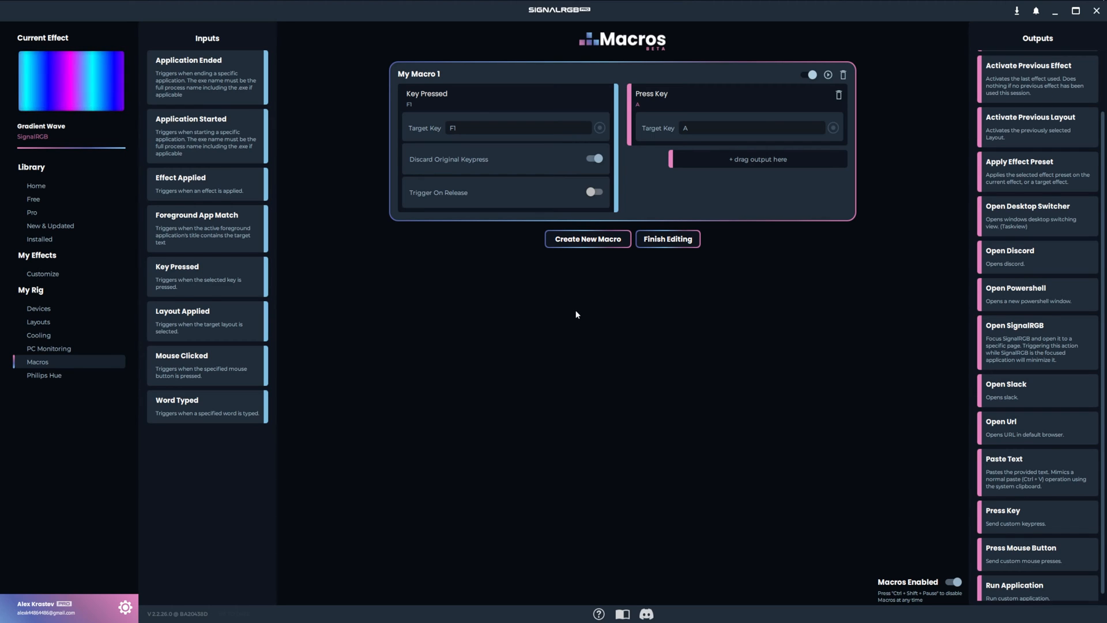
mouse_move(982, 268)
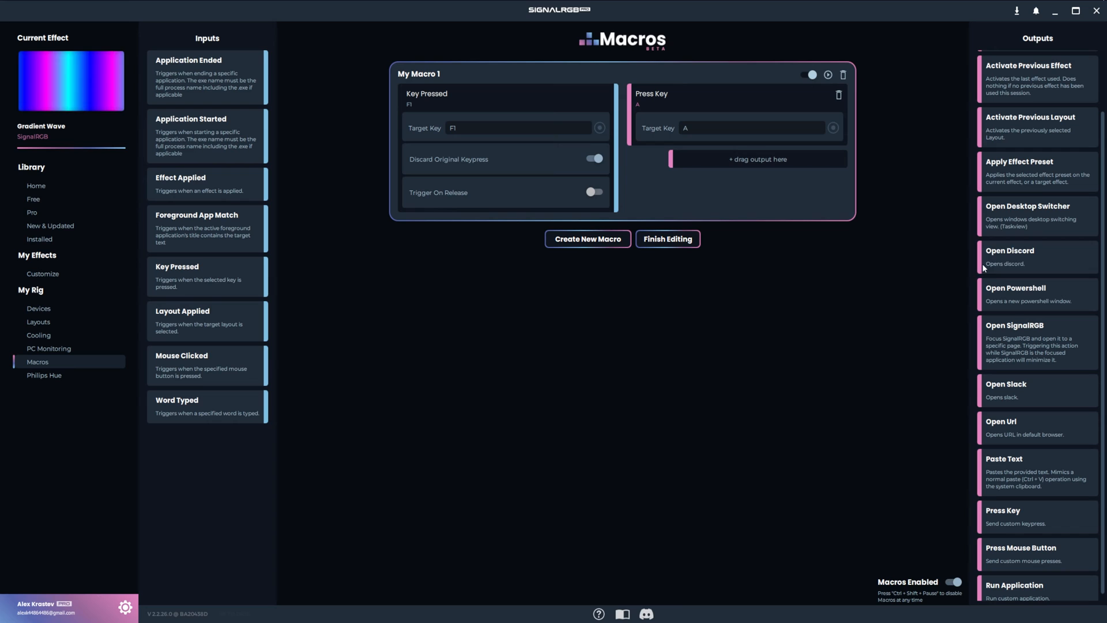
left_click_drag(1011, 250, 759, 159)
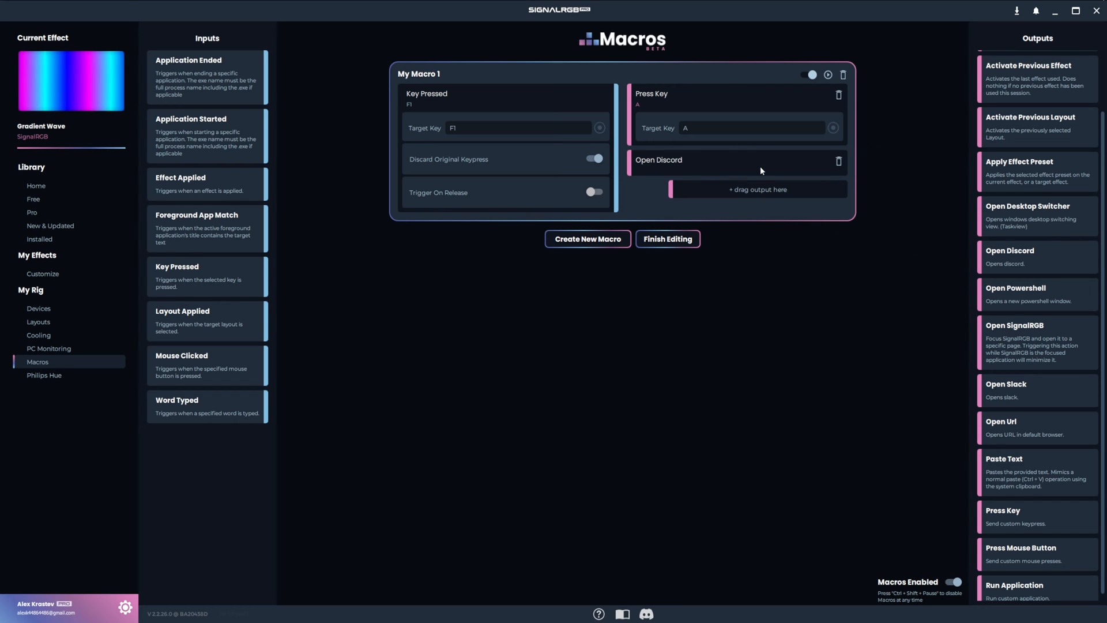